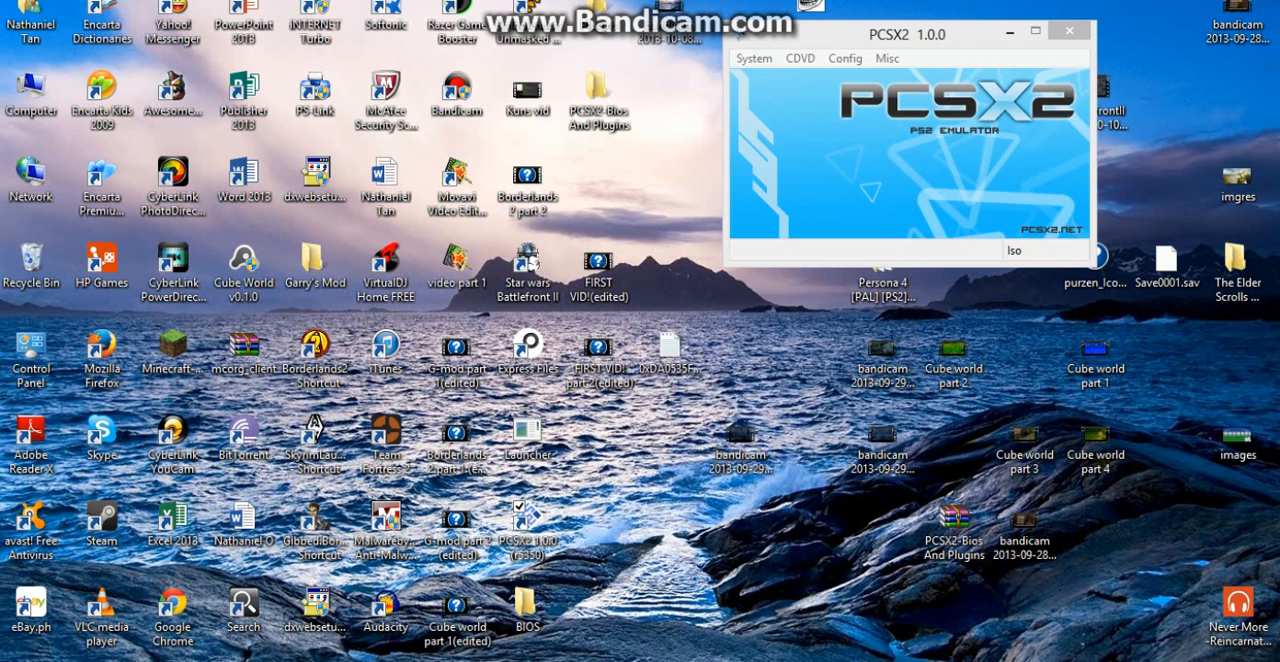
Open the System menu to show the Boot CDVD options
left_click(753, 58)
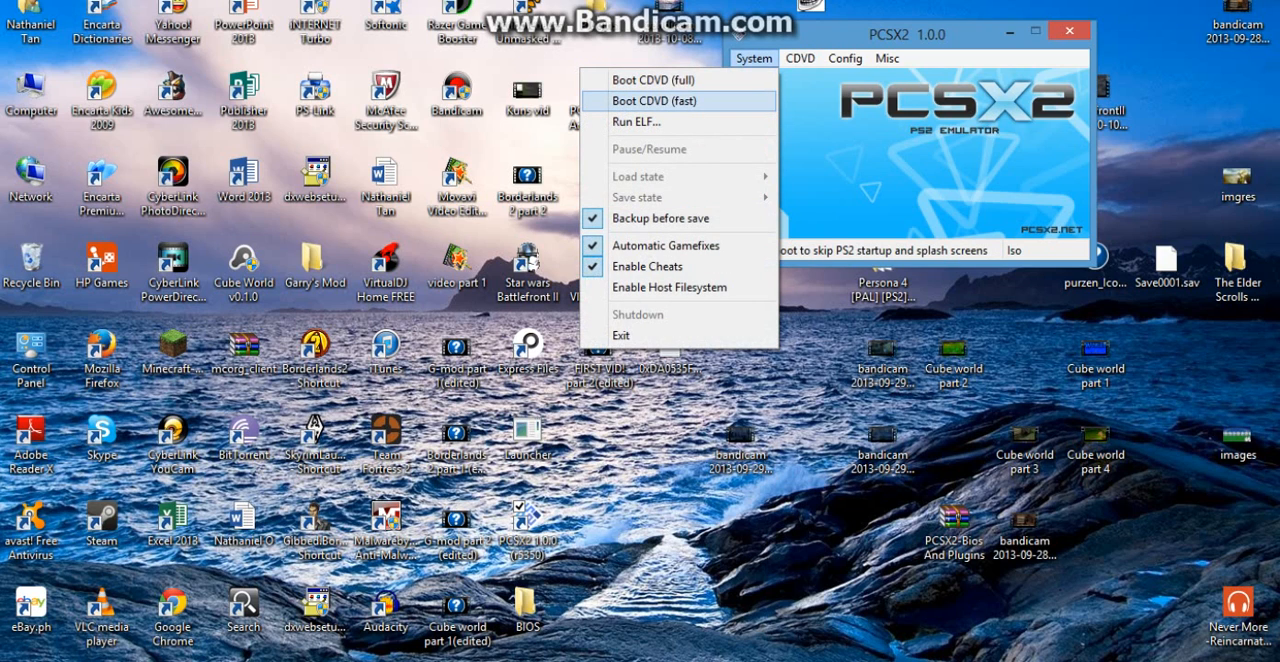
mouse_move(655, 80)
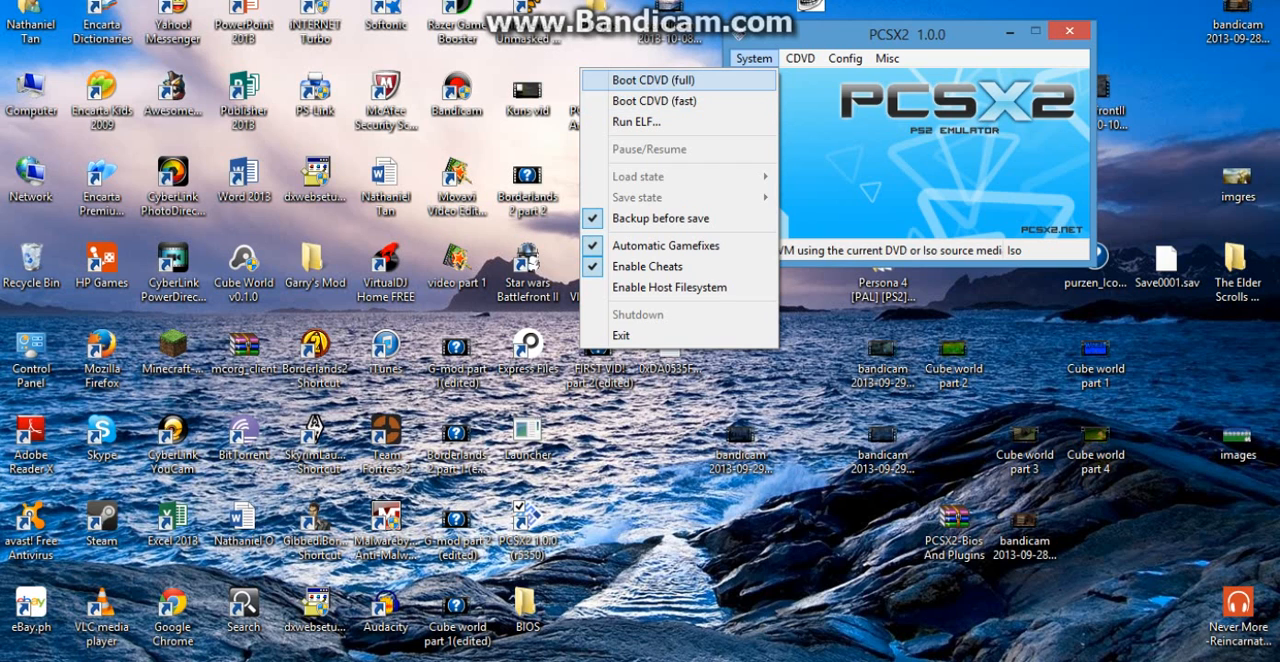
left_click(655, 79)
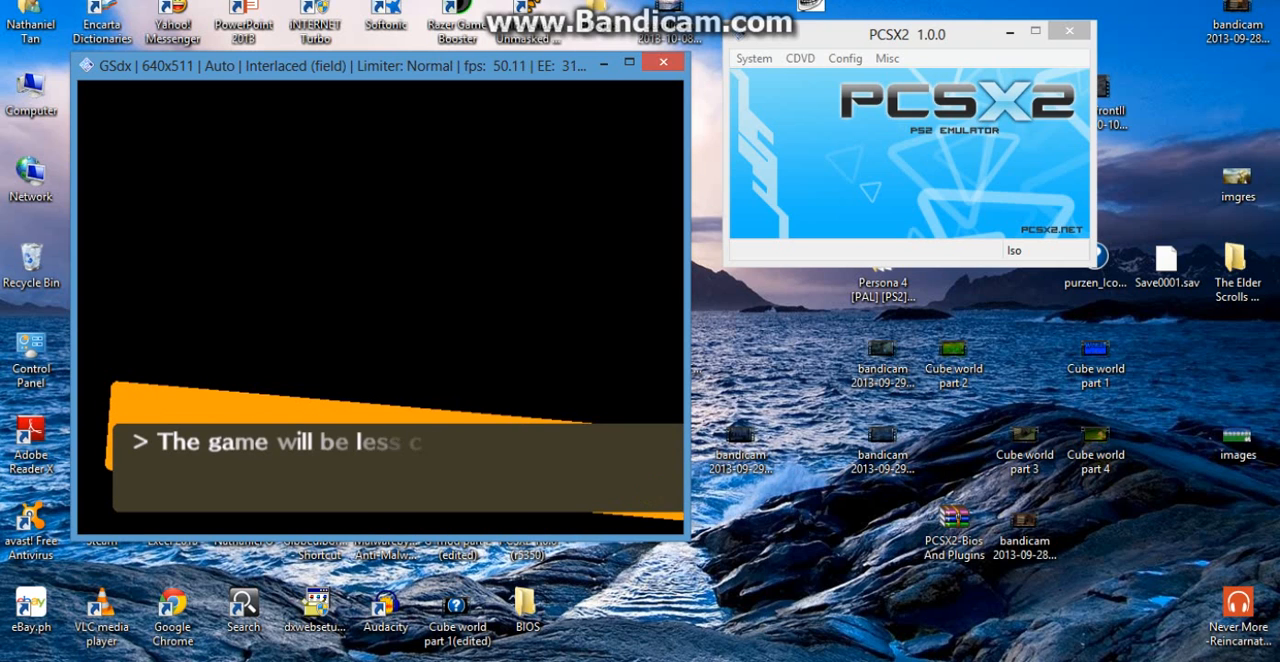
key("shift")
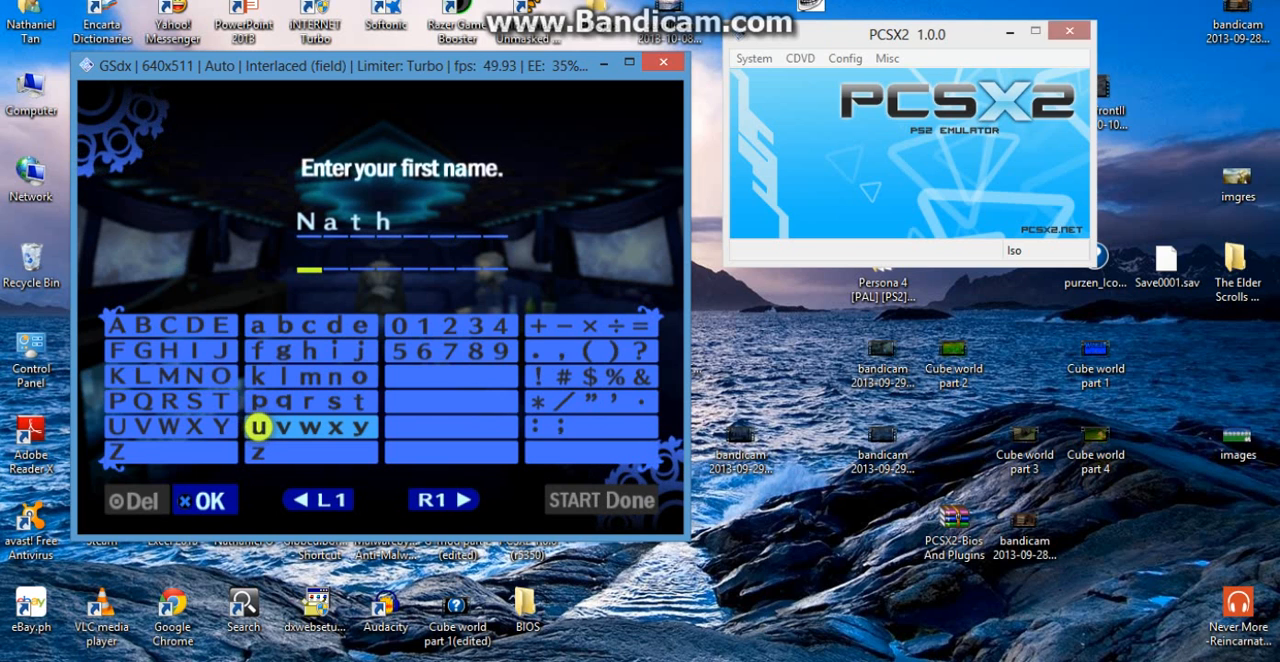
Bind the Tab key to L1 on Pad 1 in LilyPad's plugin settings
left_click(844, 58)
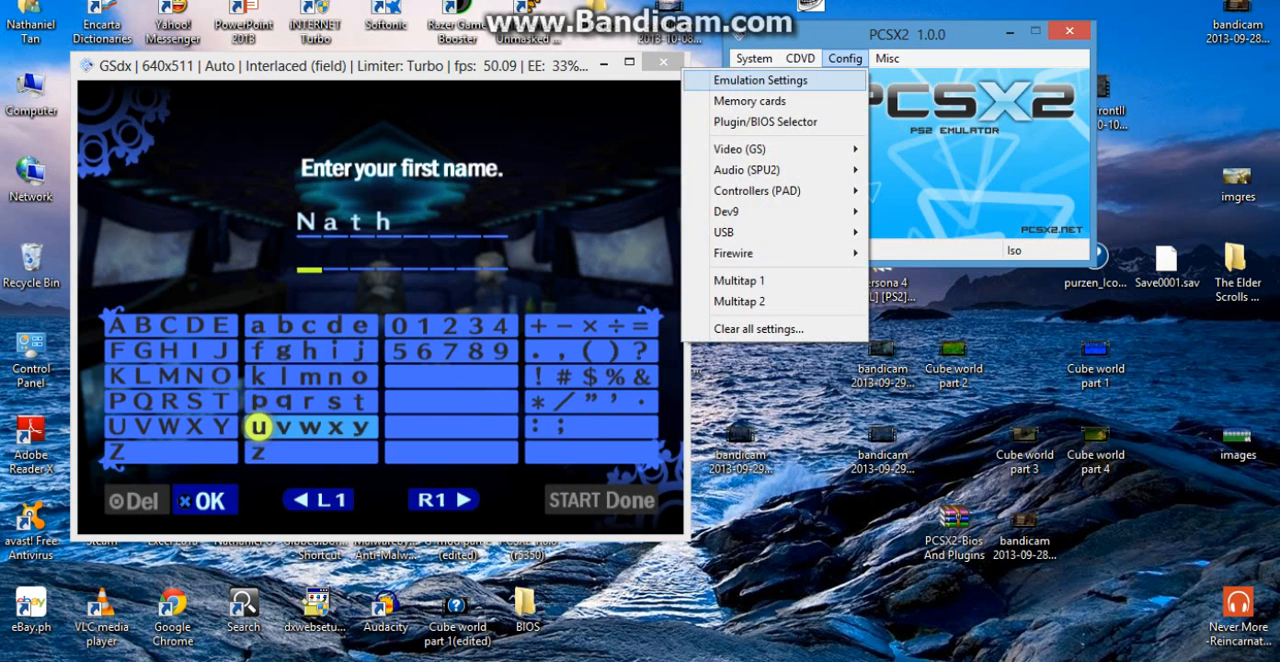
mouse_move(774, 121)
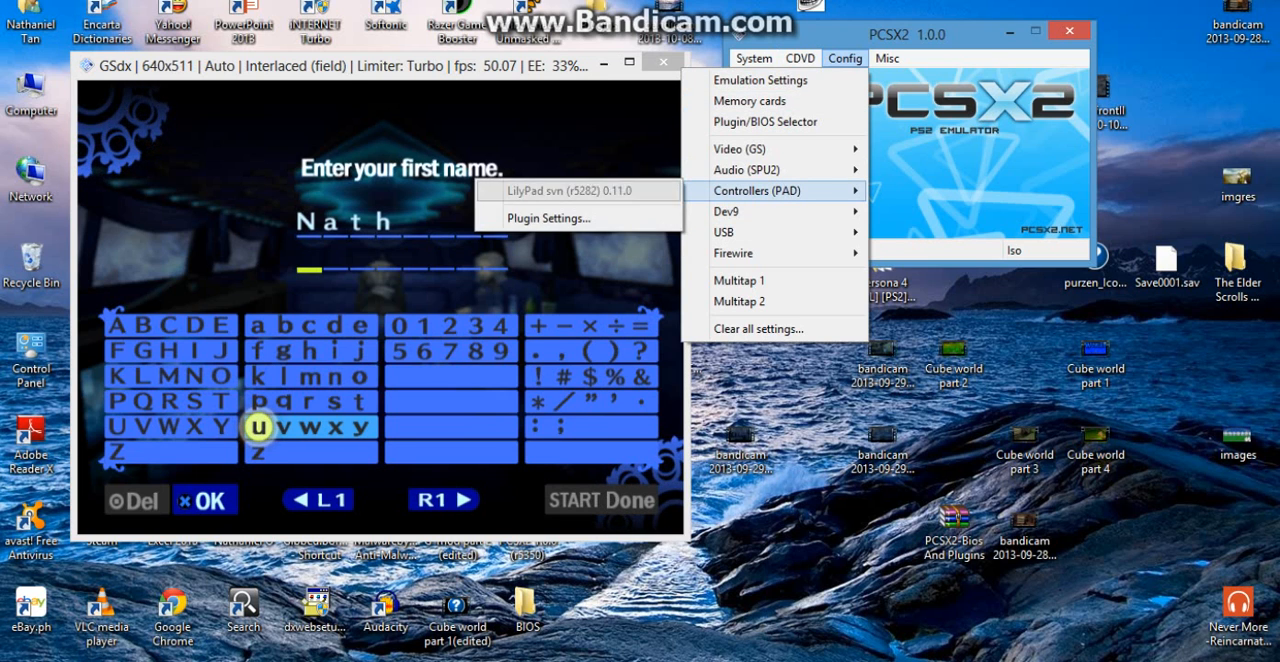
left_click(550, 217)
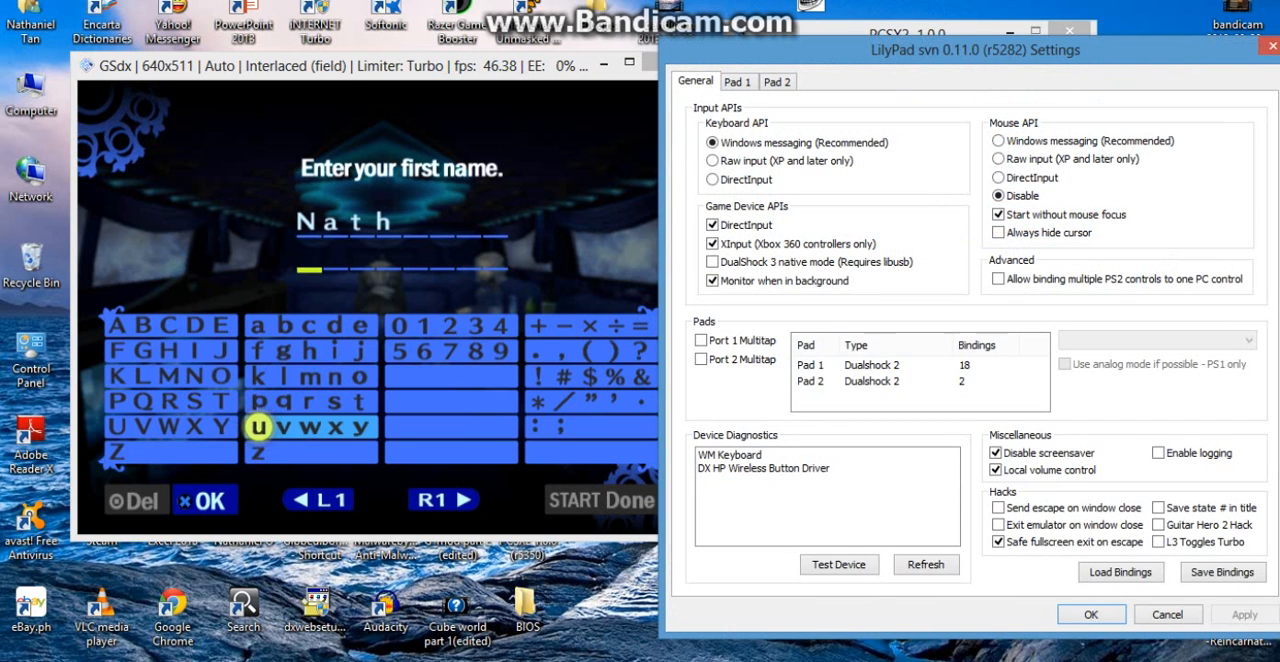
left_click(737, 81)
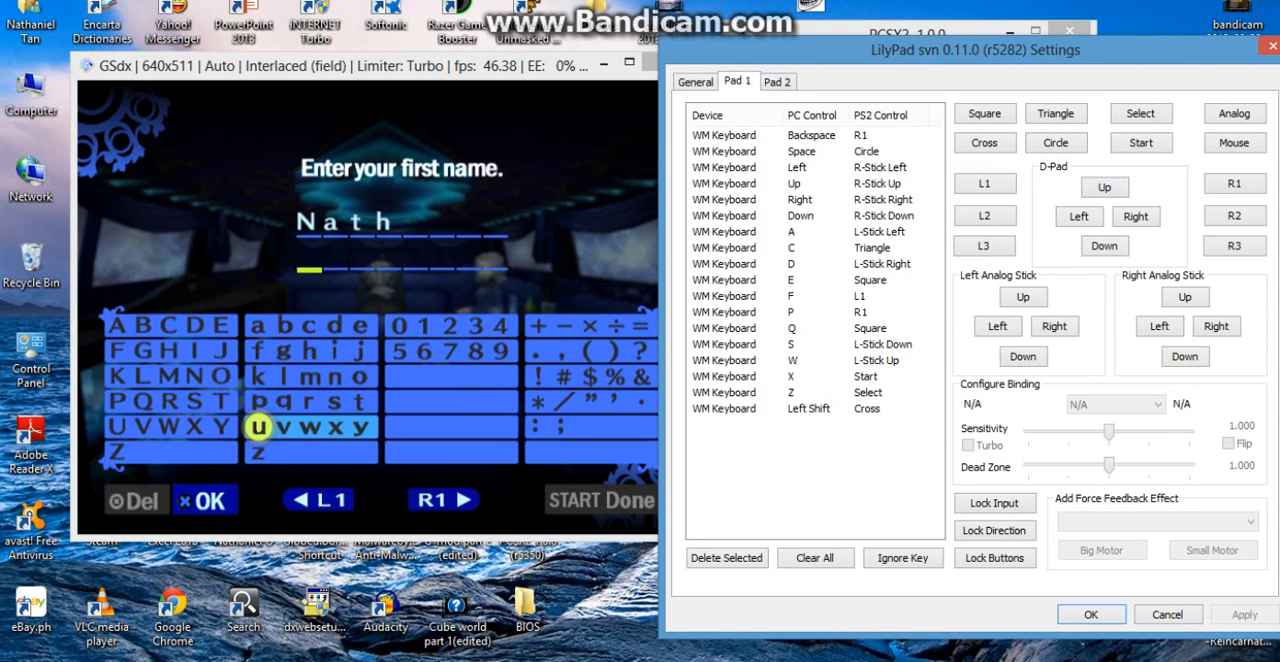
left_click(984, 183)
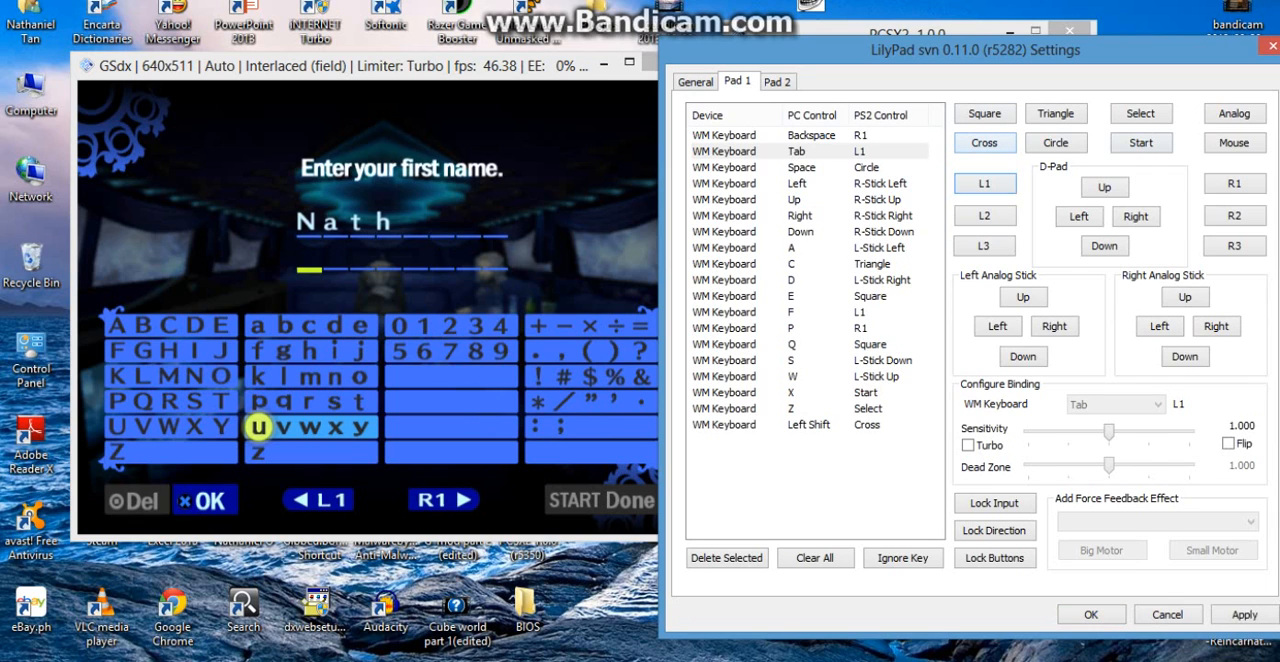
left_click(800, 151)
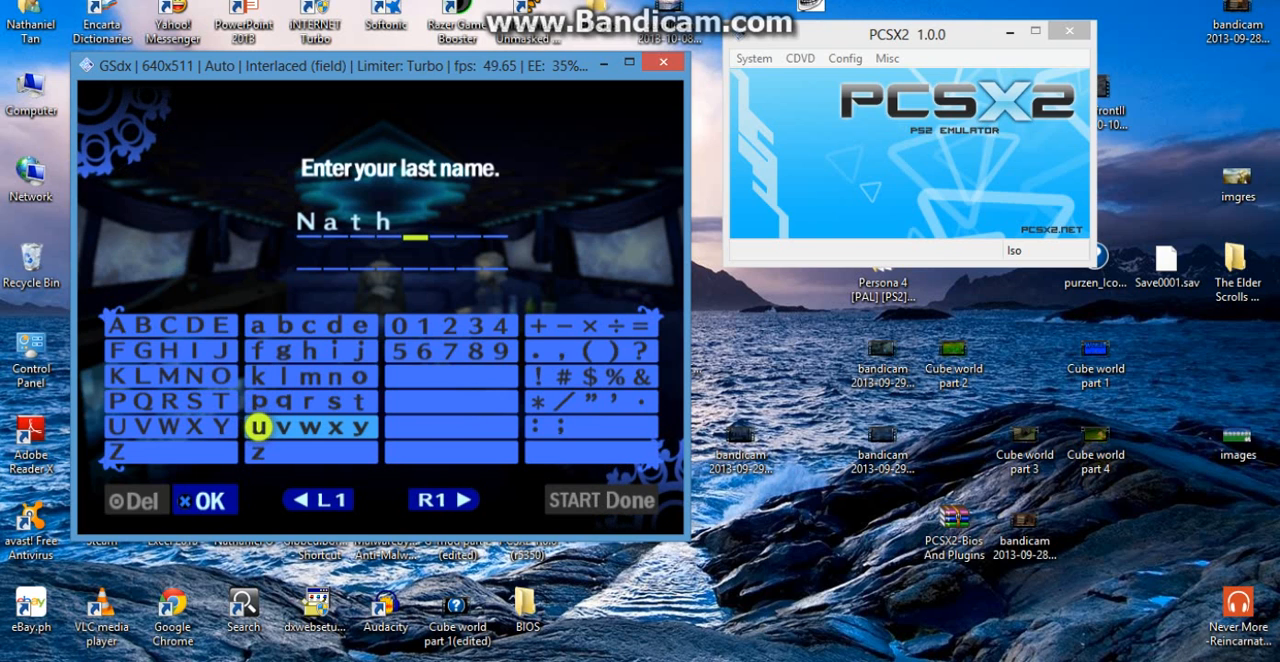
Map the F key to Circle on Pad 1, then save and close LilyPad settings
left_click(844, 58)
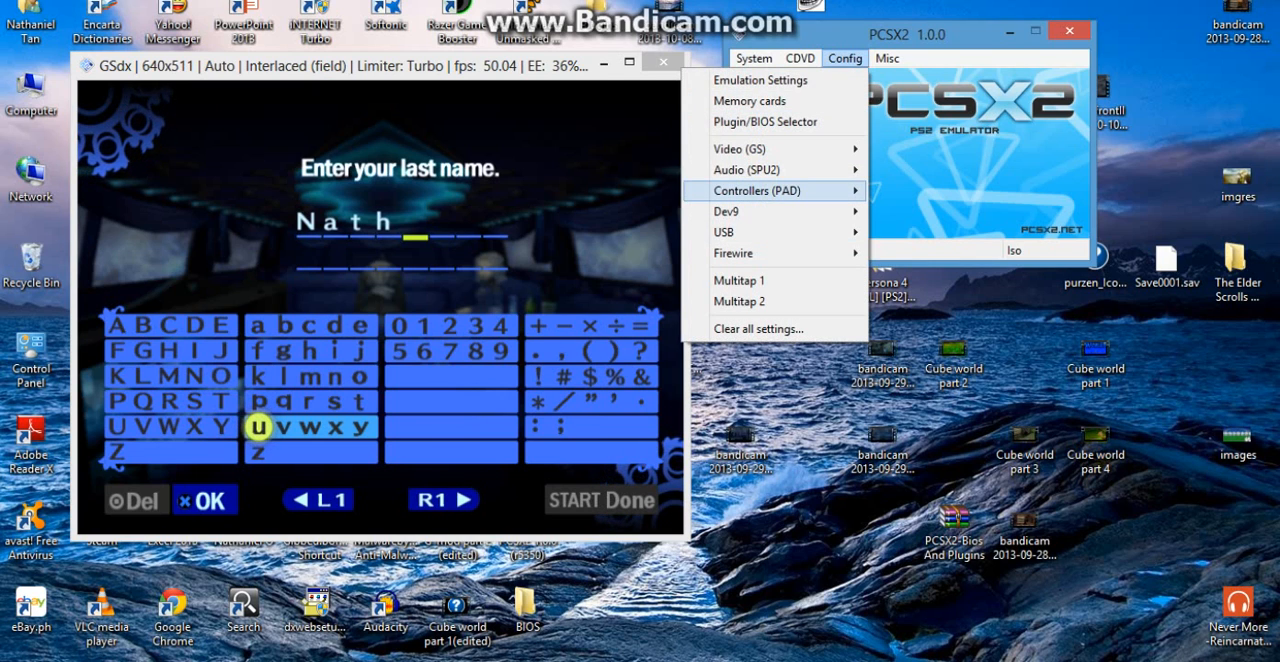
left_click(756, 190)
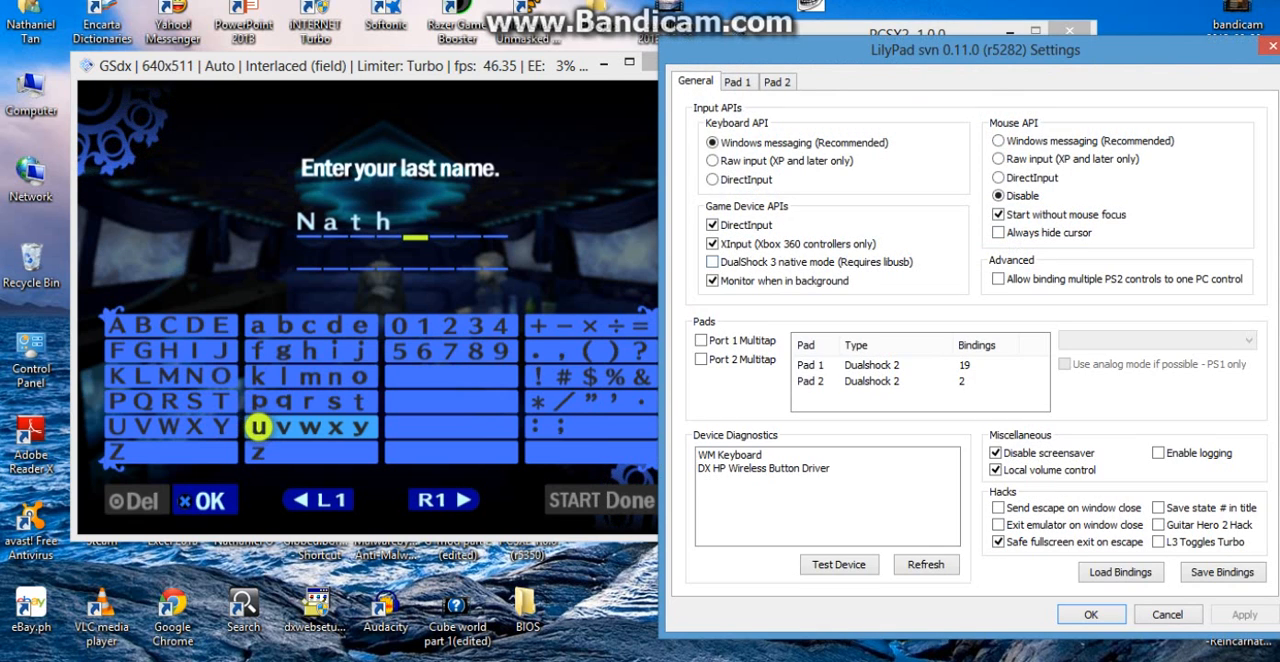
left_click(737, 81)
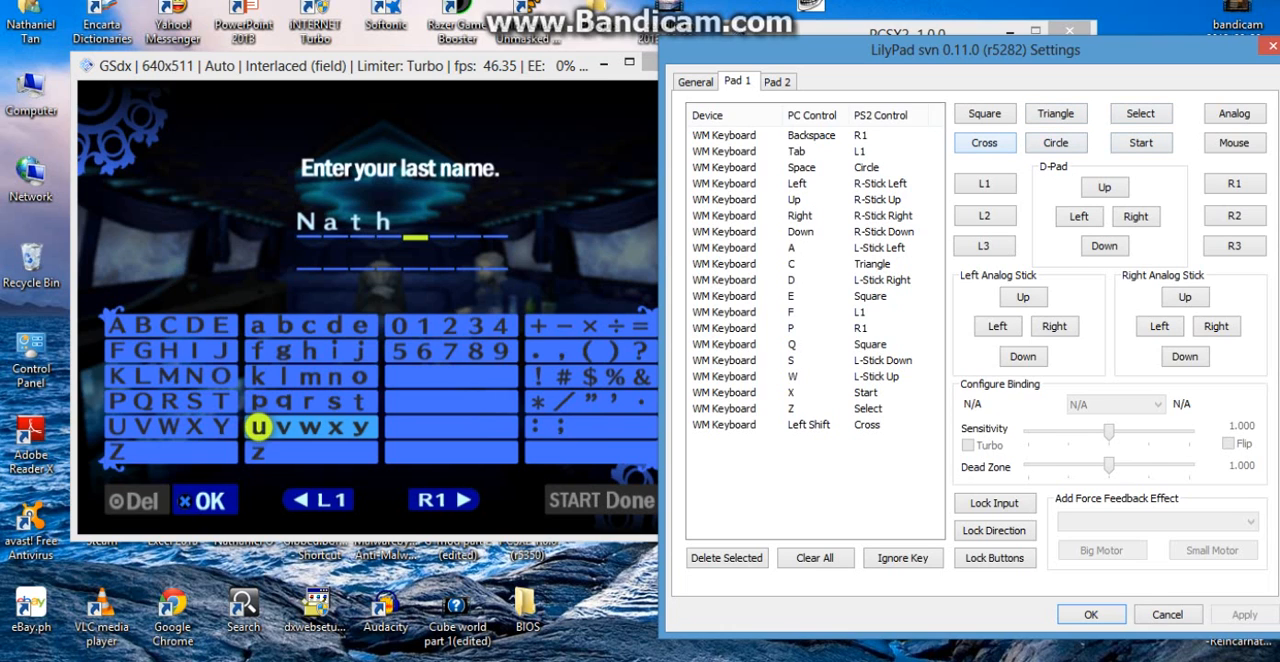
left_click(1056, 142)
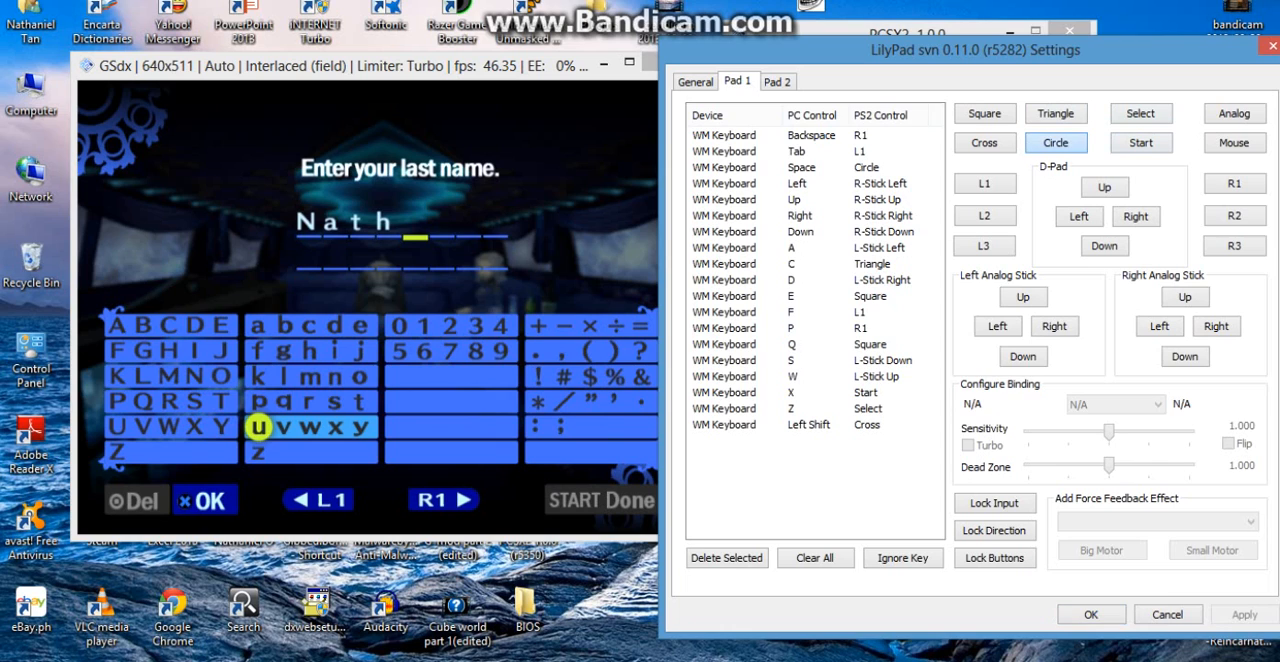
left_click(810, 311)
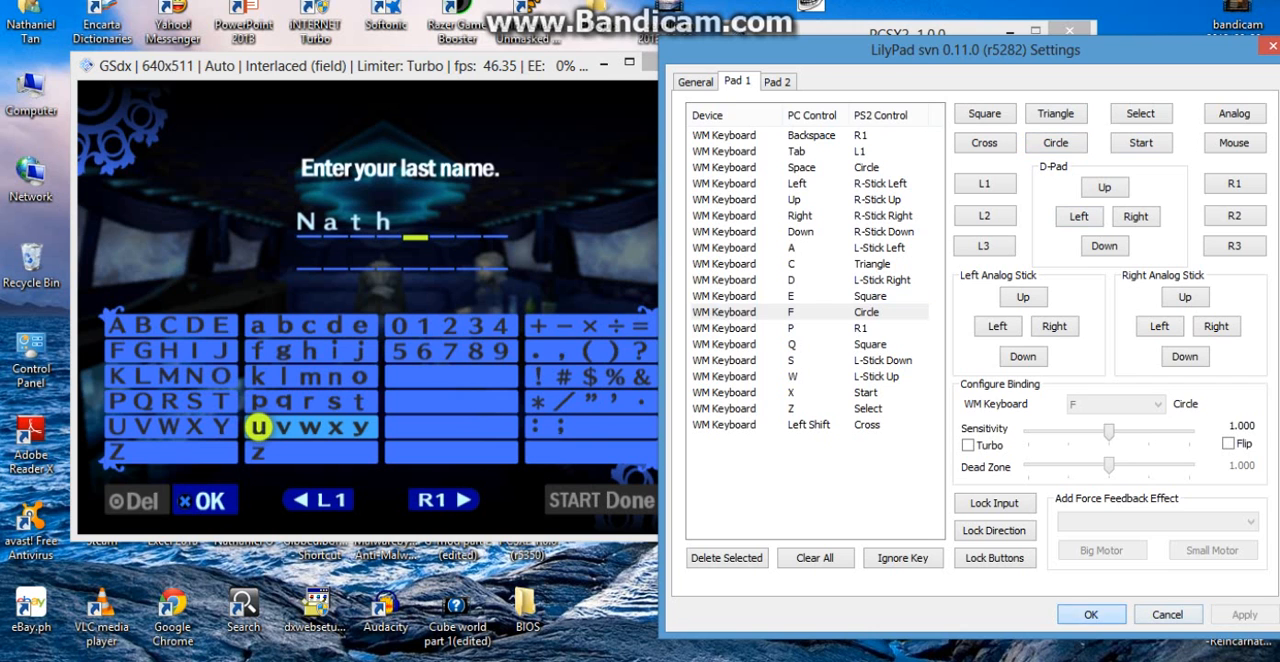
left_click(1090, 613)
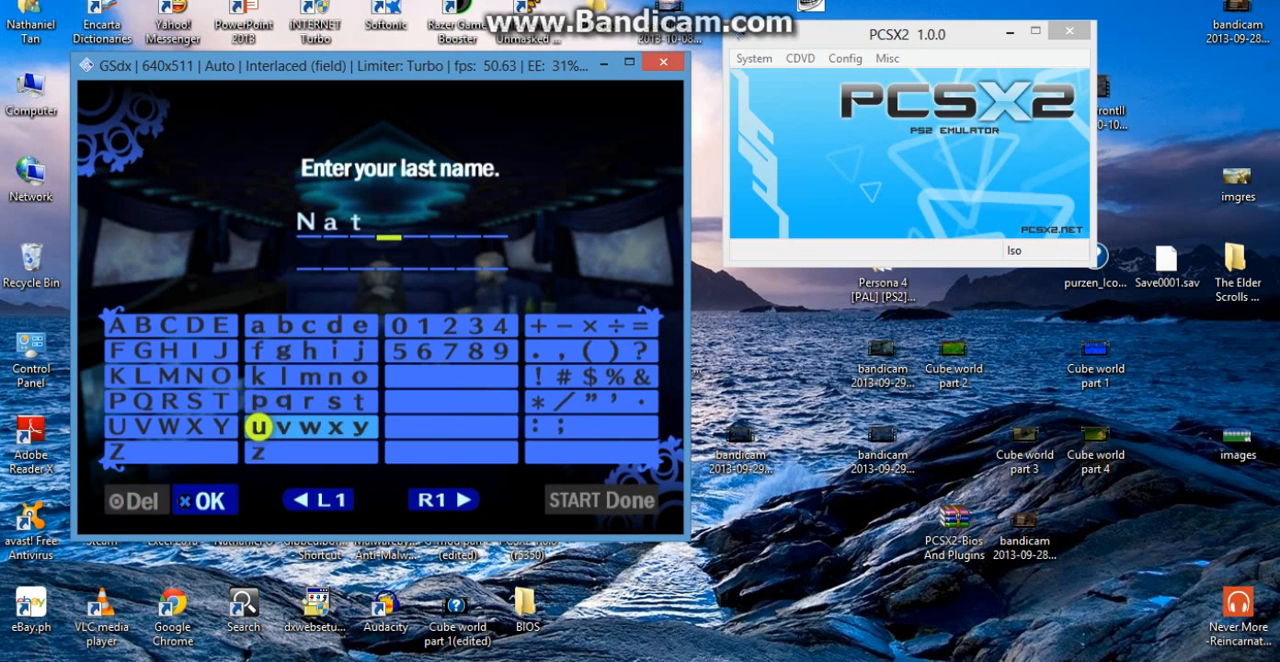
Refocus the game window to finish the last name T and reach first-name entry
left_click(136, 499)
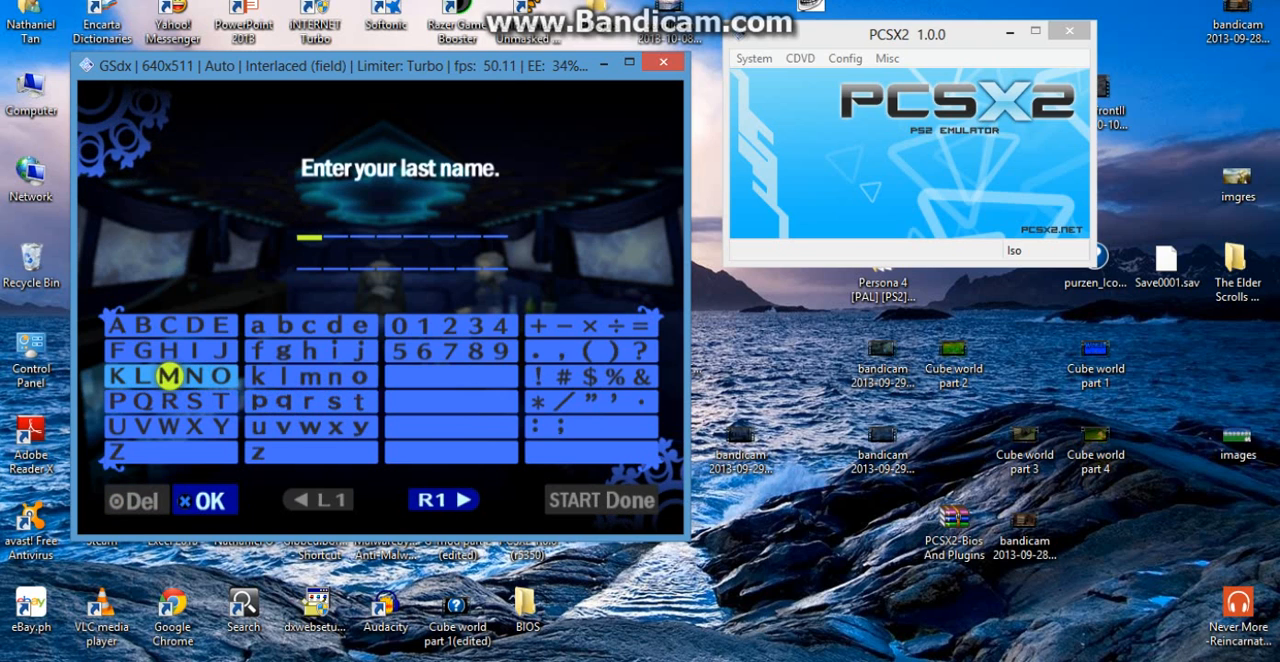
left_click(203, 401)
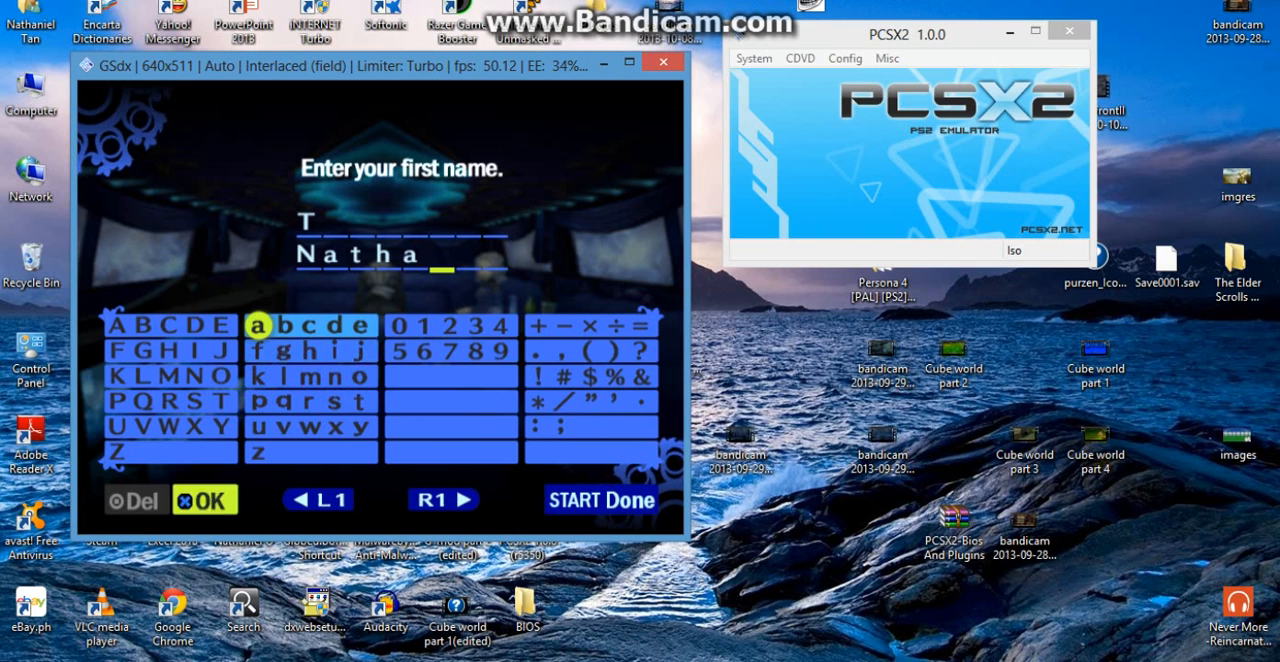
Confirm the first name and advance dialogue to Igor's tarot reading
left_click(336, 376)
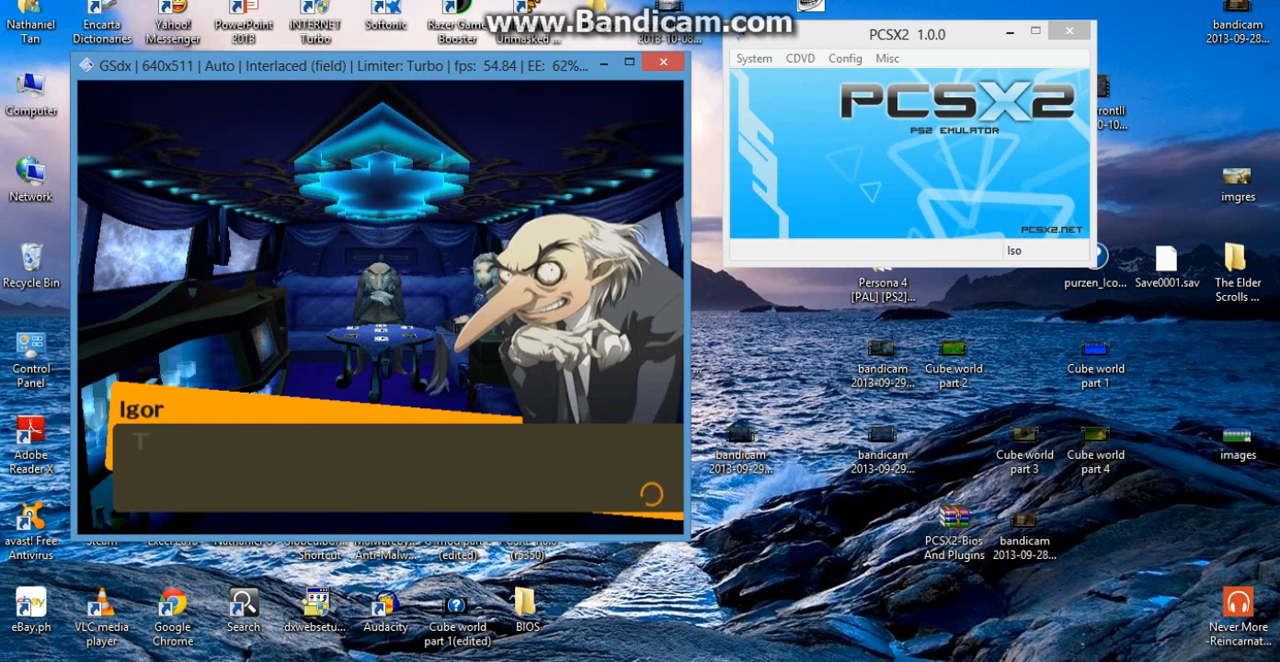
key("shift")
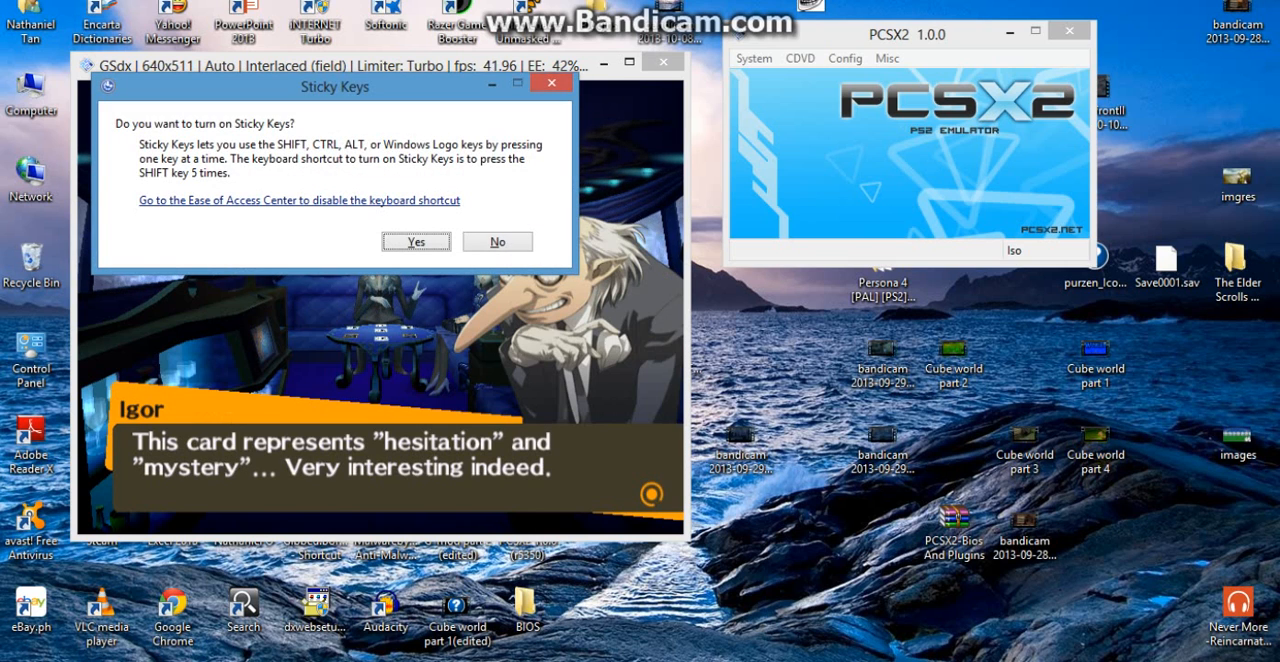